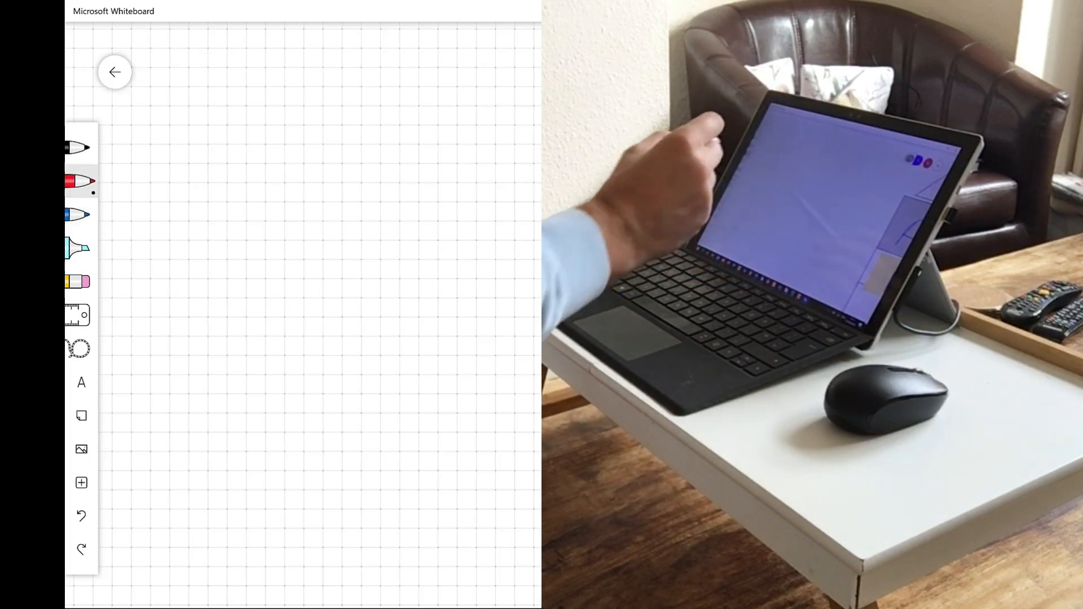
Draw a red pen rectangle on empty grid space beside the existing blue sketch
{"action": "left_click_drag", "start_coordinate": [263, 96], "coordinate": [387, 187]}
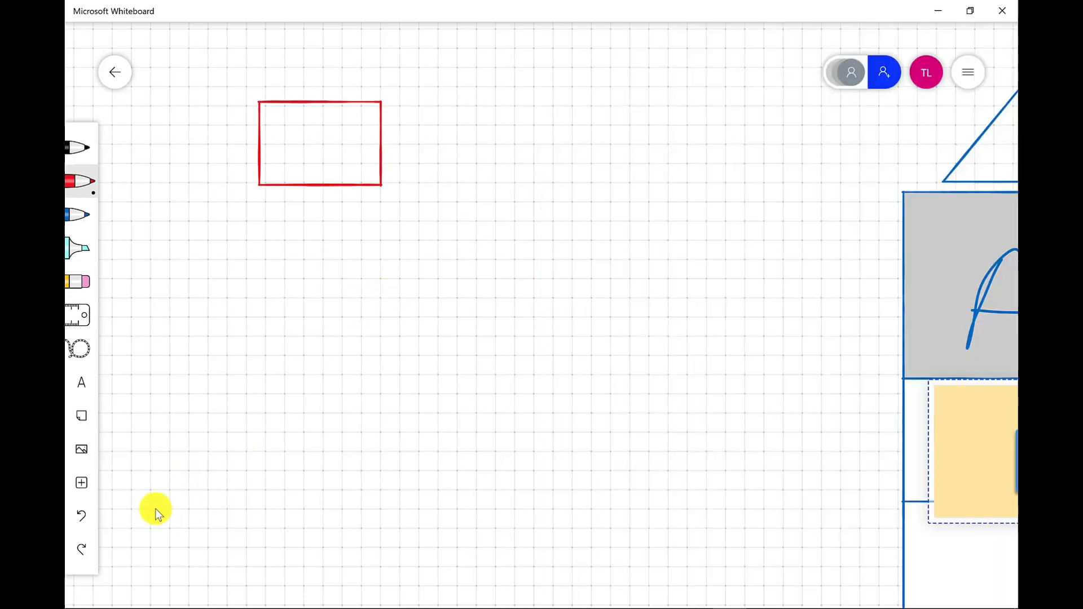
{"action": "mouse_move", "coordinate": [423, 350]}
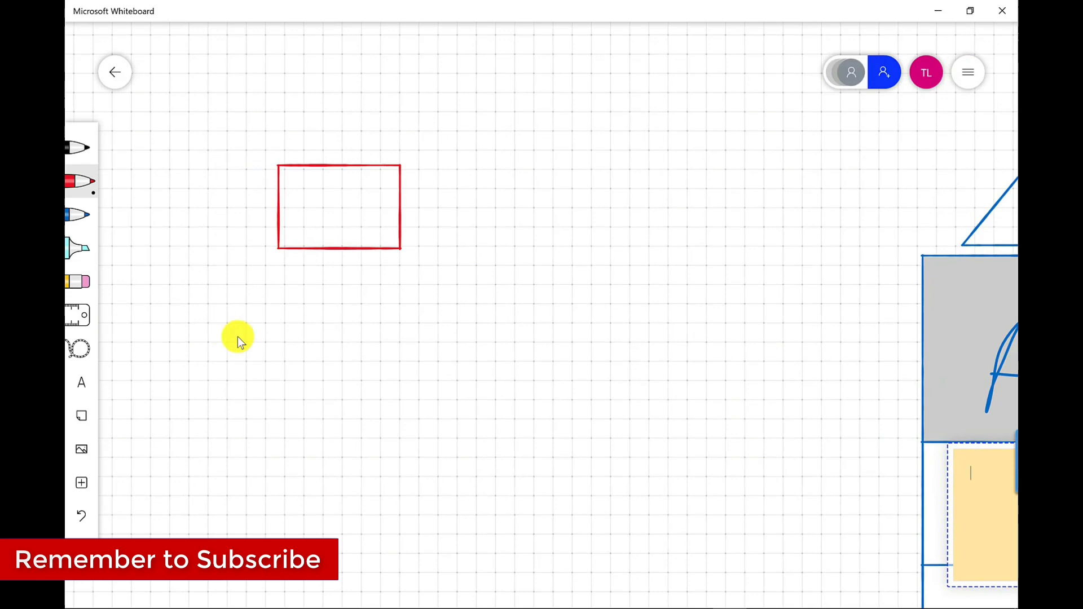
{"action": "mouse_move", "coordinate": [267, 366]}
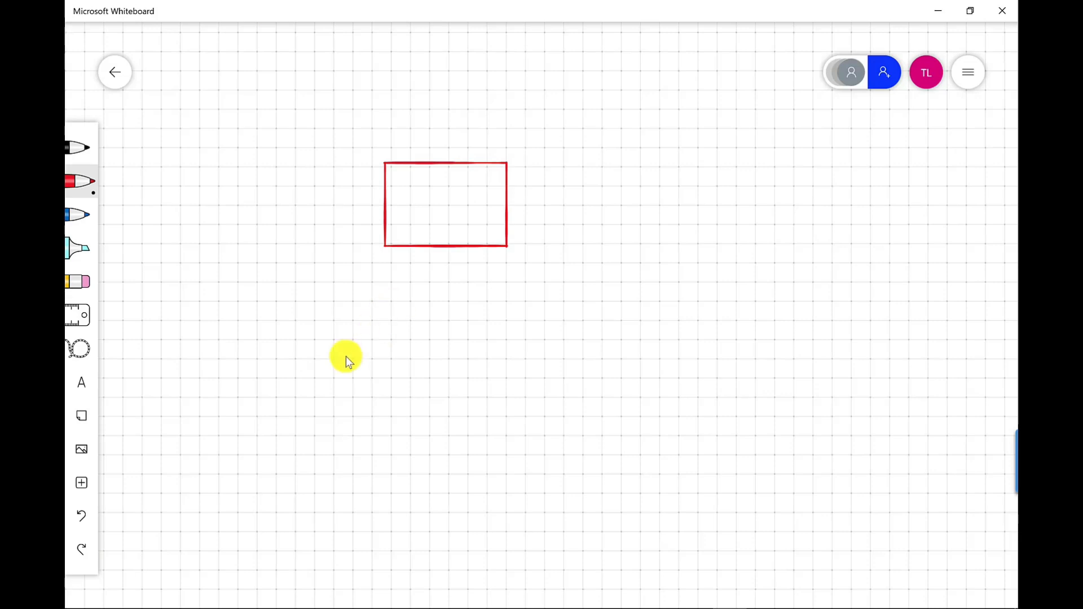
{"action": "mouse_move", "coordinate": [297, 435]}
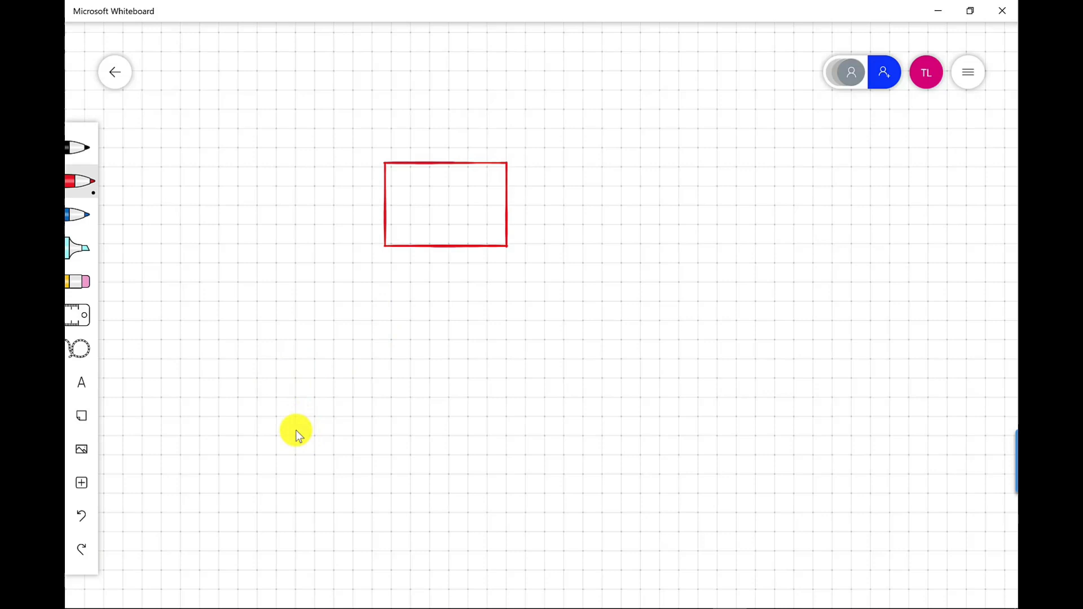
{"action": "mouse_move", "coordinate": [289, 429]}
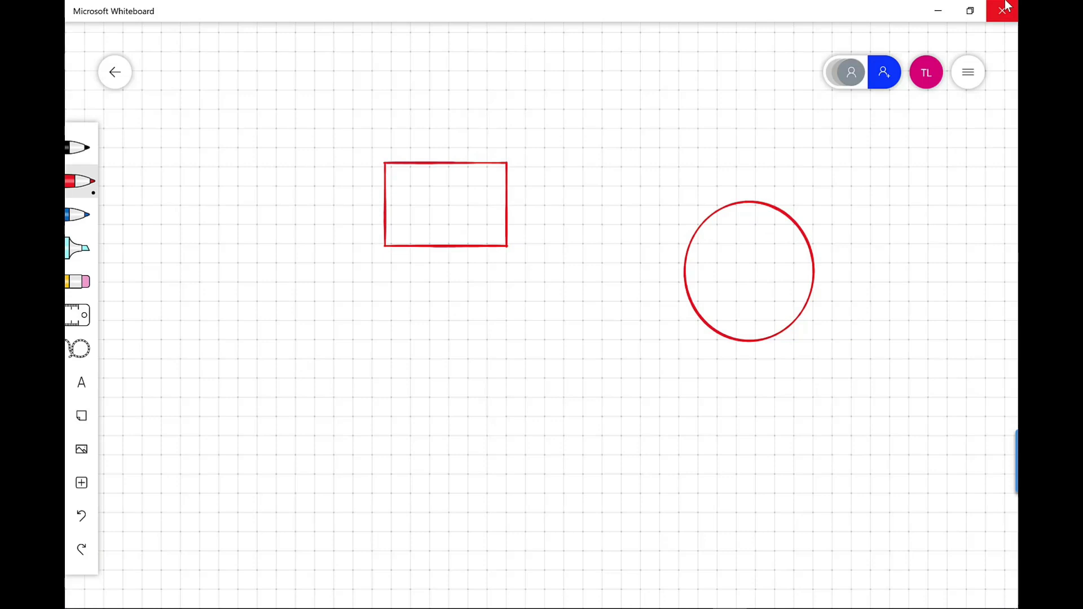
Shift the red rectangle left, level with the circle, leaving a red line connecting them
{"action": "left_click", "coordinate": [748, 269]}
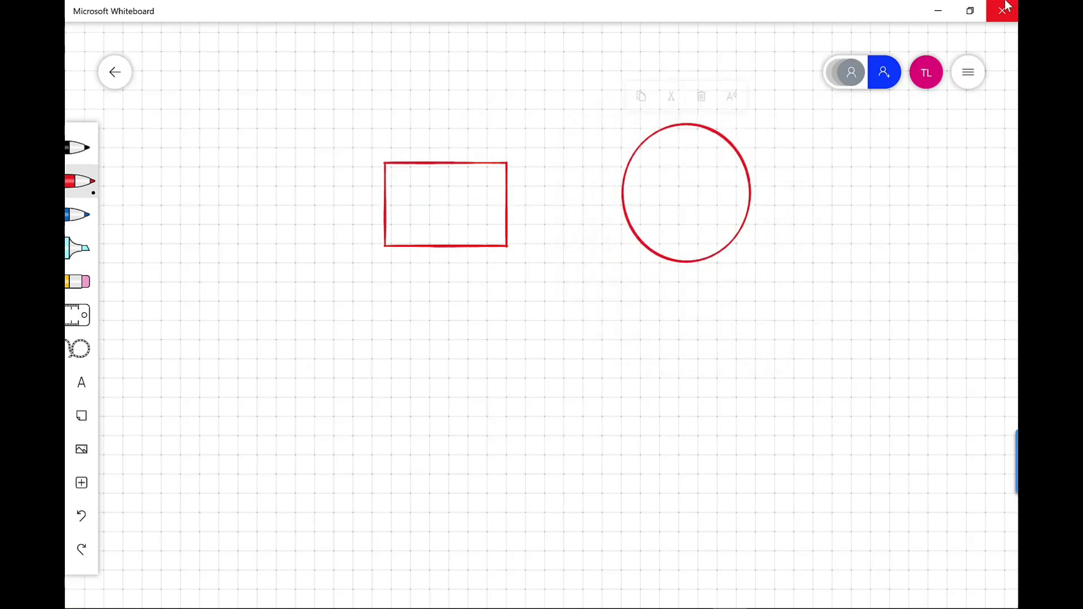
{"action": "left_click_drag", "start_coordinate": [445, 204], "coordinate": [338, 196]}
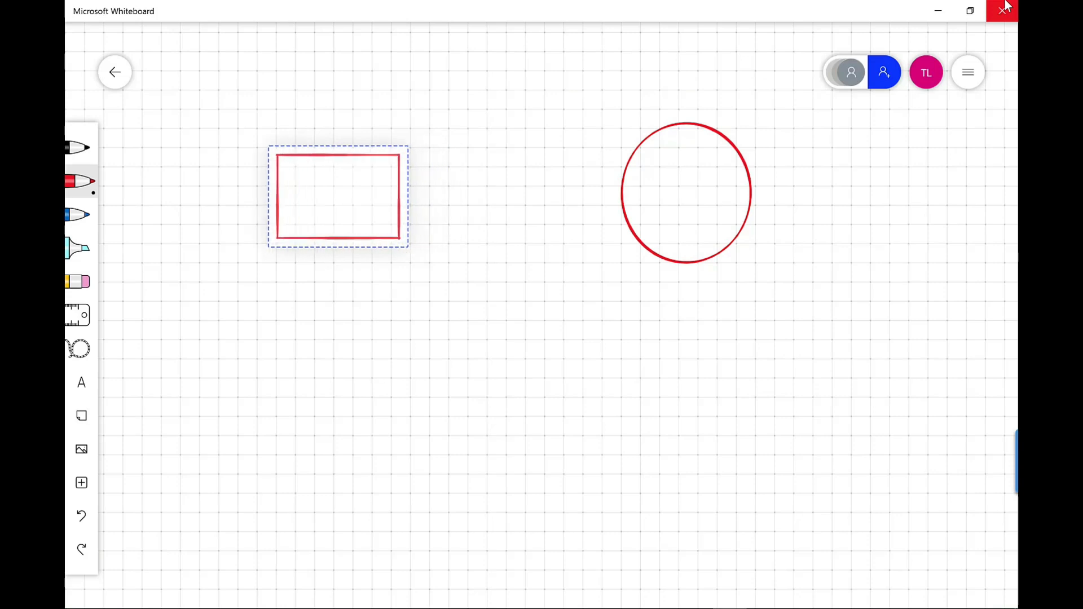
{"action": "left_click", "coordinate": [337, 195]}
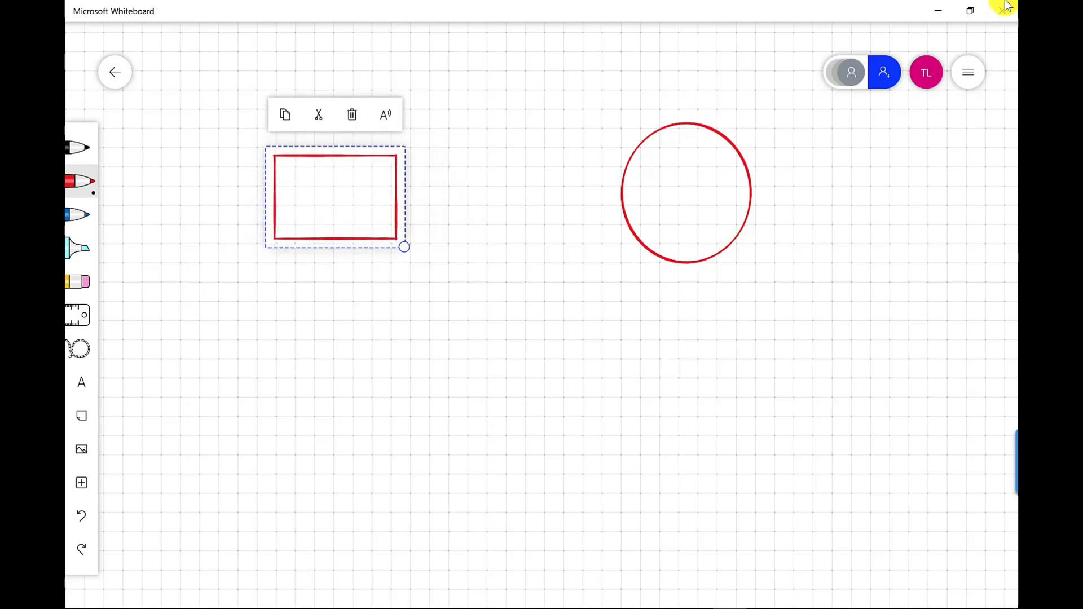
{"action": "left_click_drag", "start_coordinate": [397, 187], "coordinate": [621, 185]}
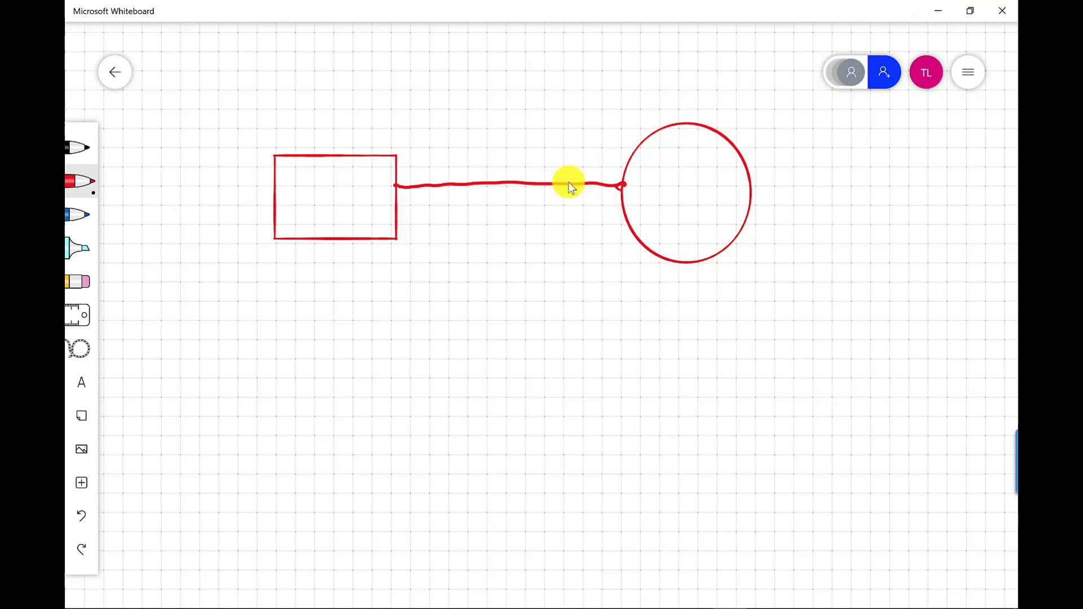
{"action": "left_click", "coordinate": [568, 185]}
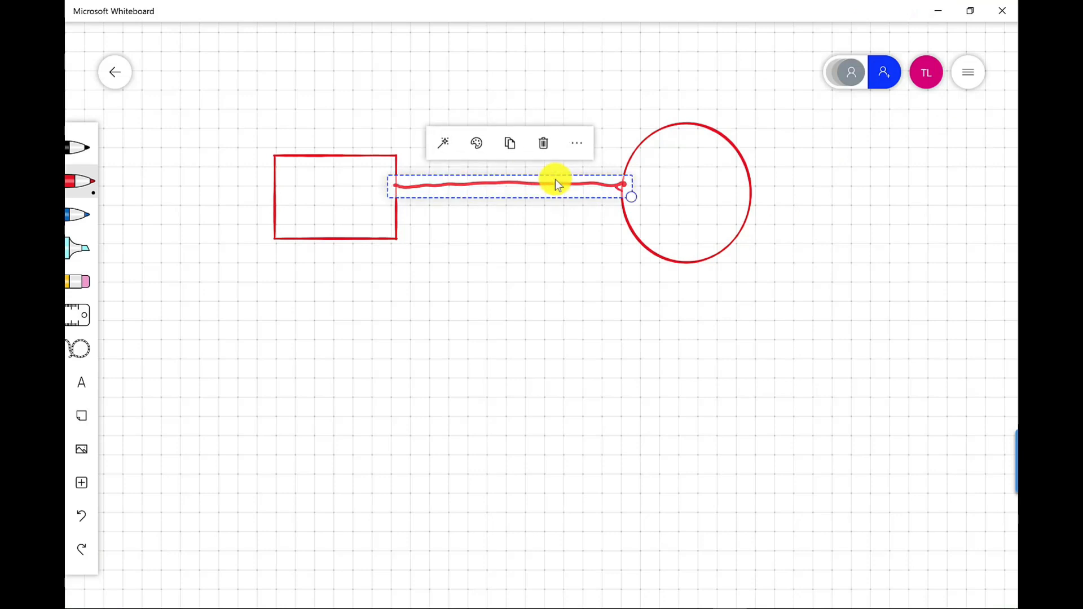
{"action": "left_click", "coordinate": [543, 143]}
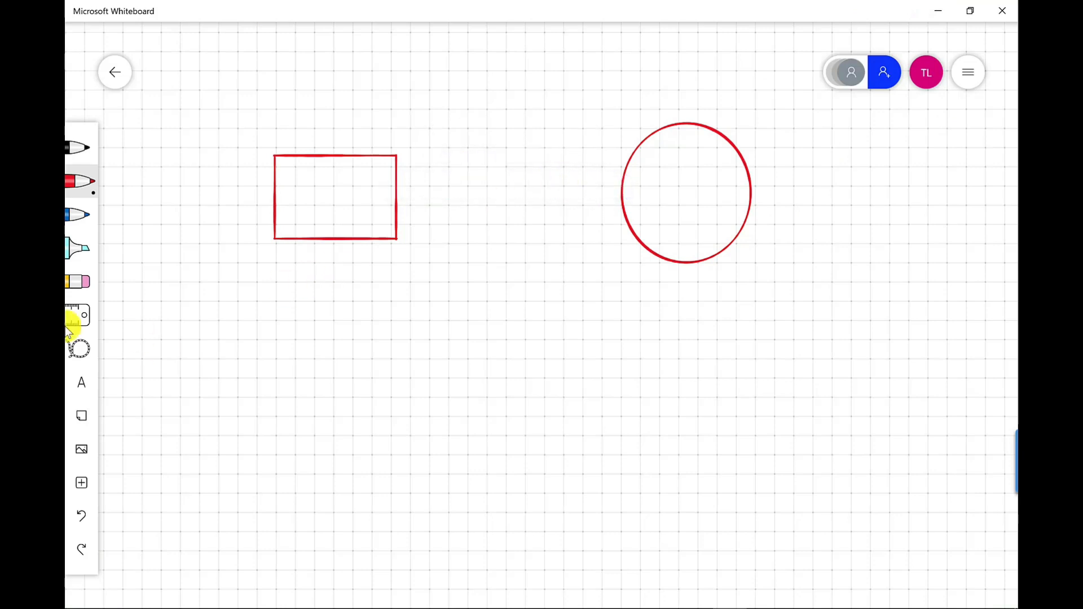